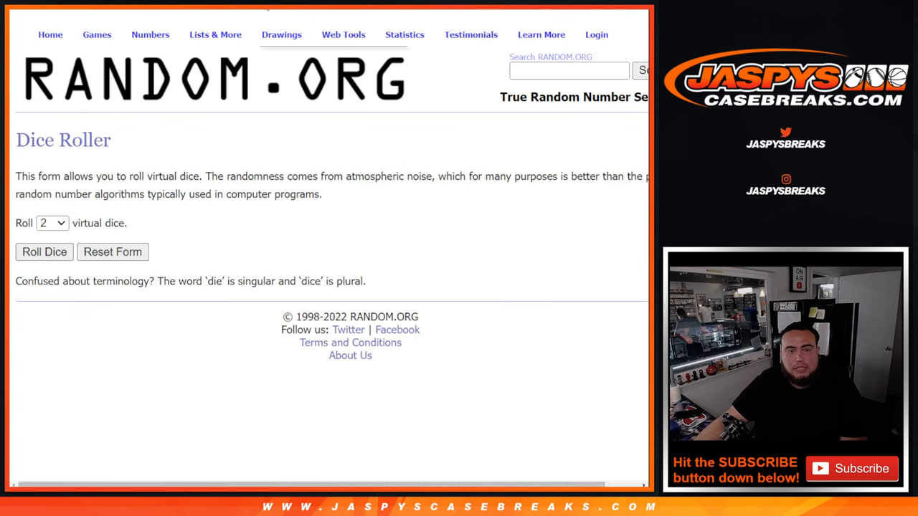
- Roll the virtual dice, then reshuffle the 30 participant names twice more
click(44, 253)
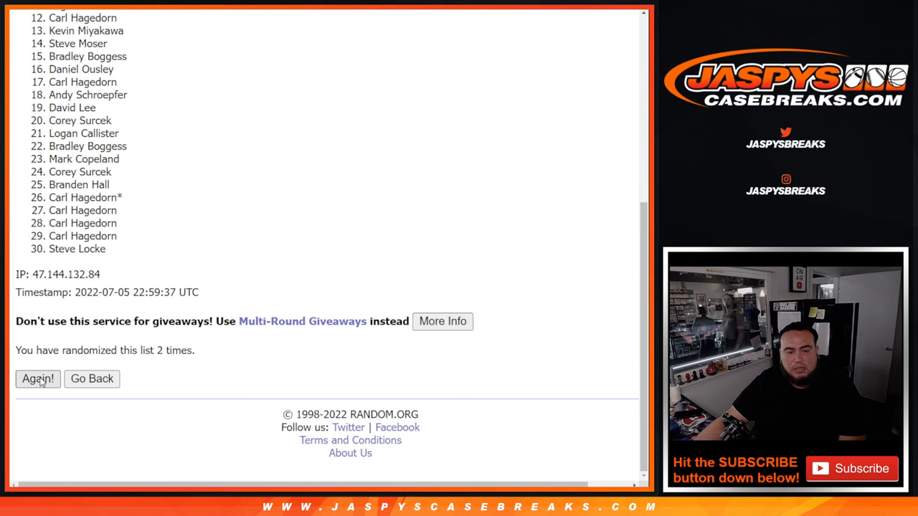
click(37, 378)
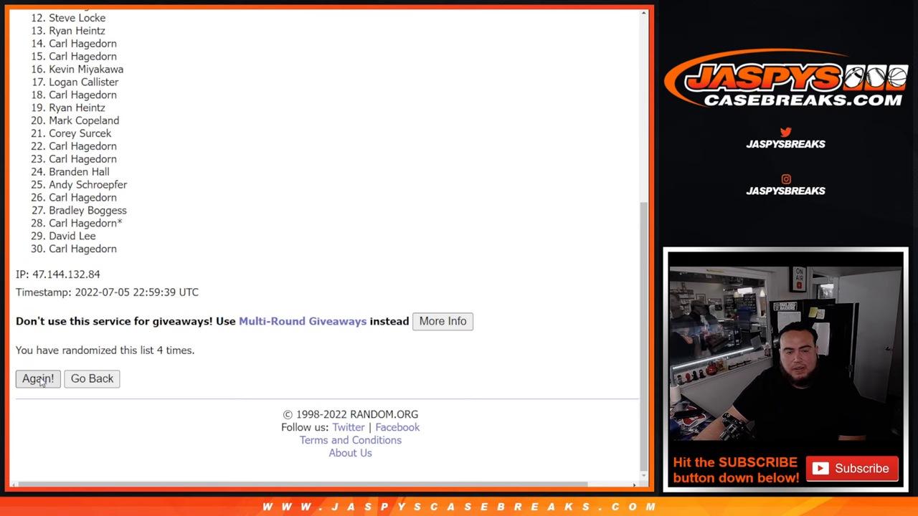
click(37, 378)
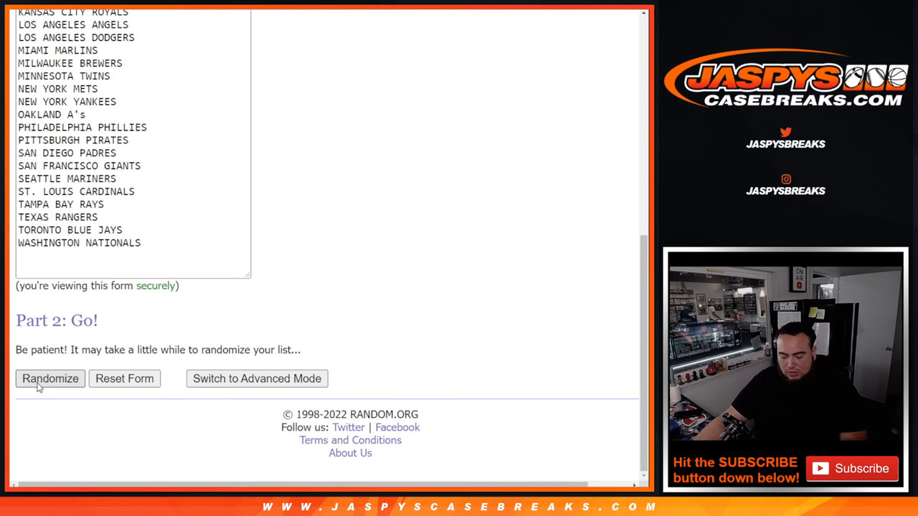
- Randomize the 30 MLB team names and reshuffle the result four more times
click(50, 378)
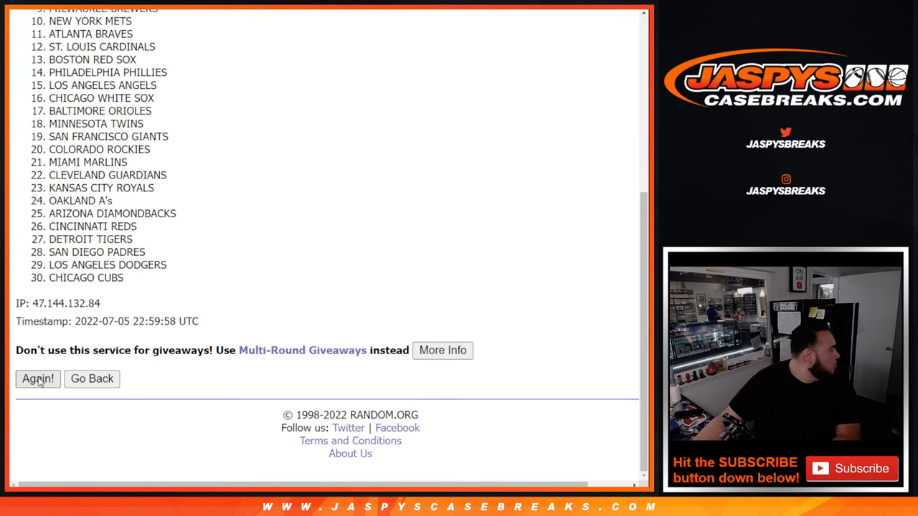
click(37, 378)
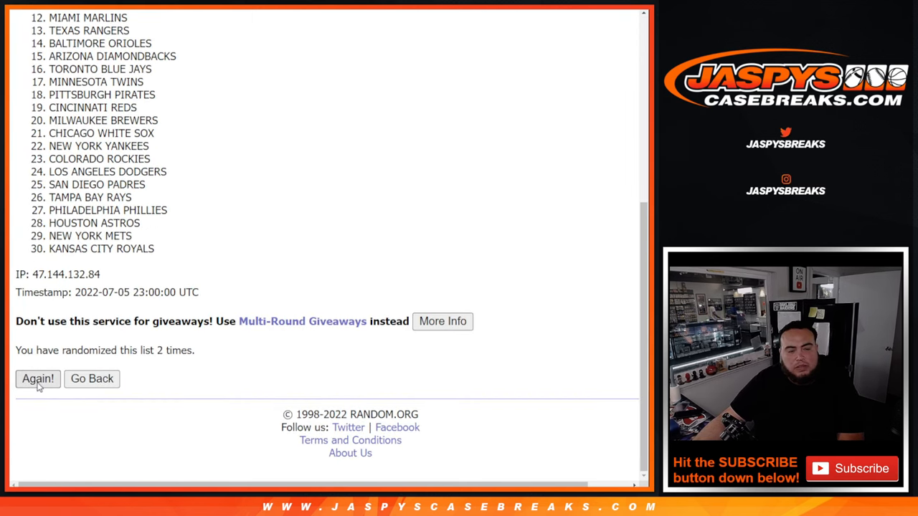
click(38, 379)
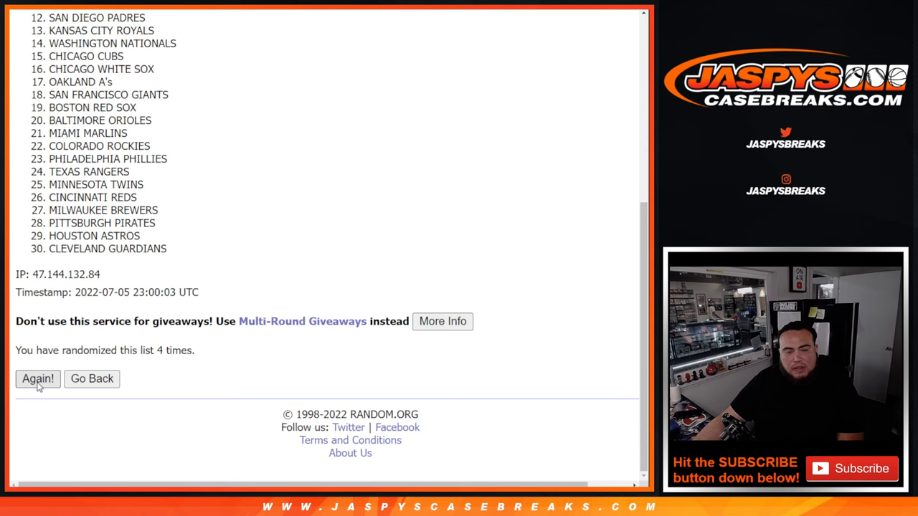
click(37, 379)
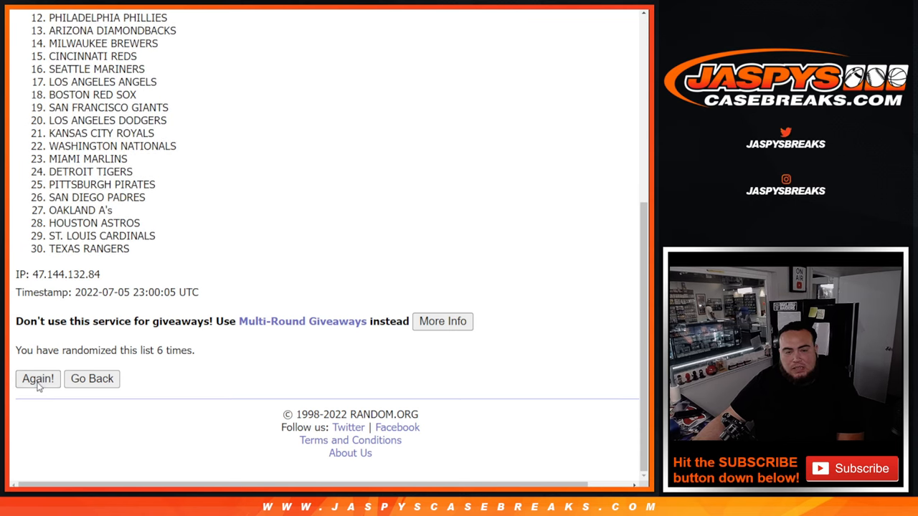
click(37, 379)
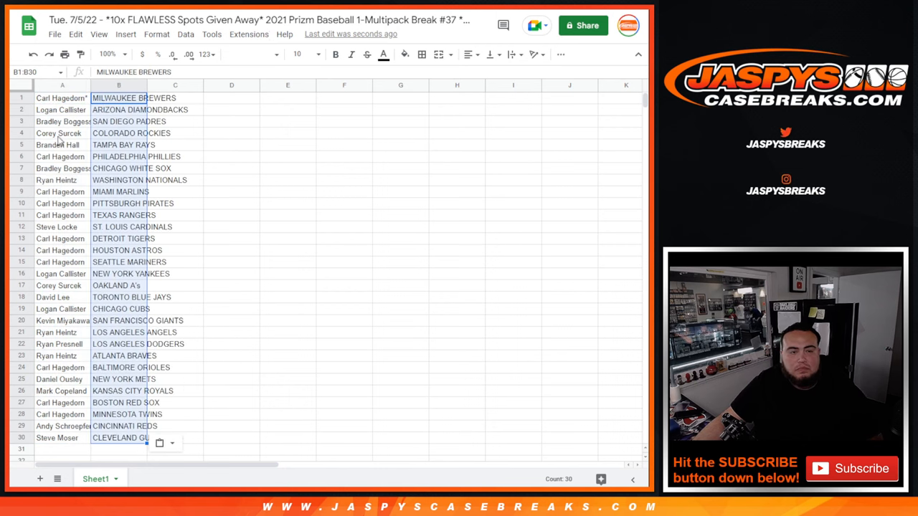
- Enlarge the name–team sheet's font and set the printout to portrait orientation
click(314, 54)
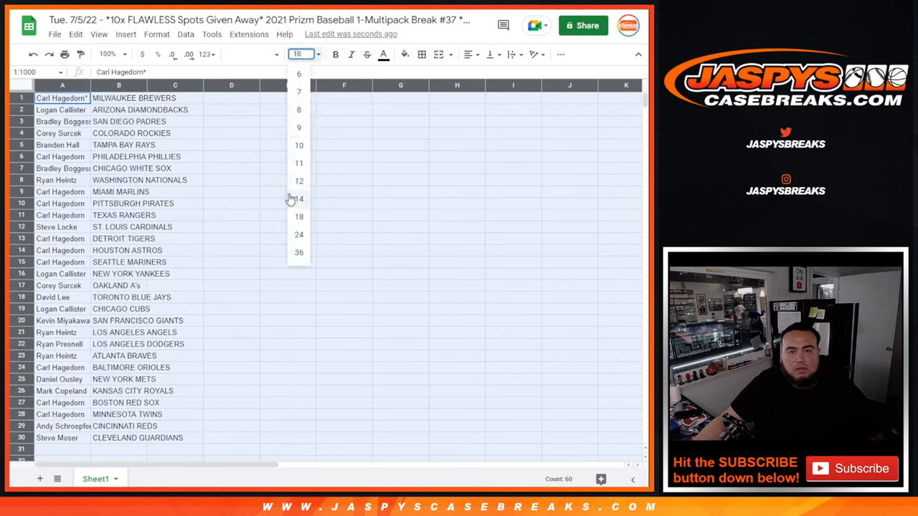
click(298, 198)
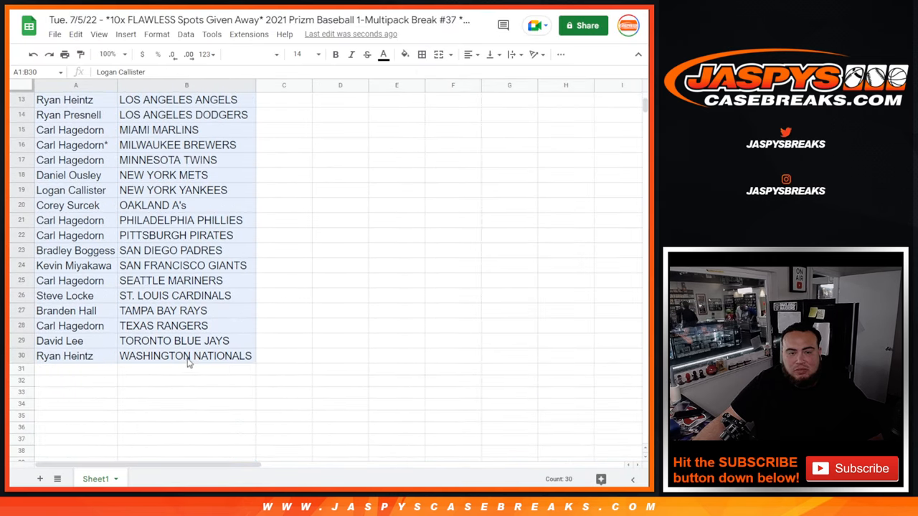
click(466, 55)
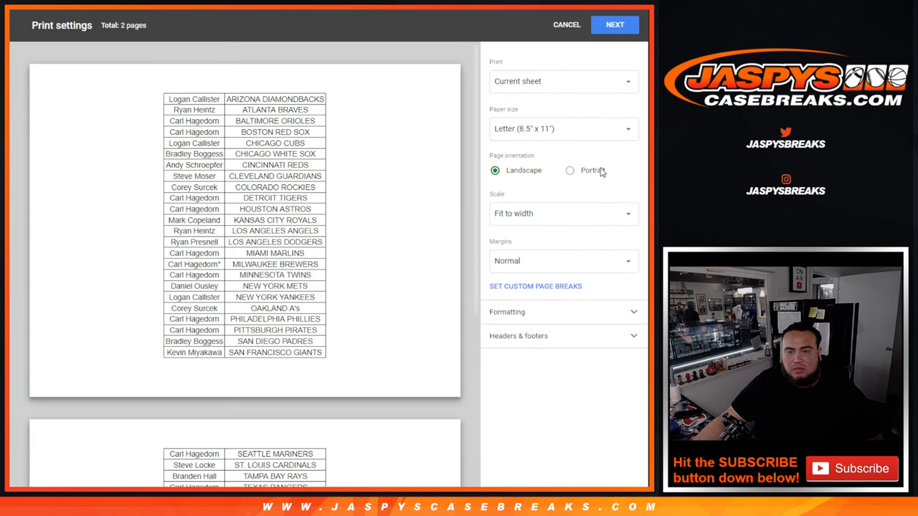
click(569, 169)
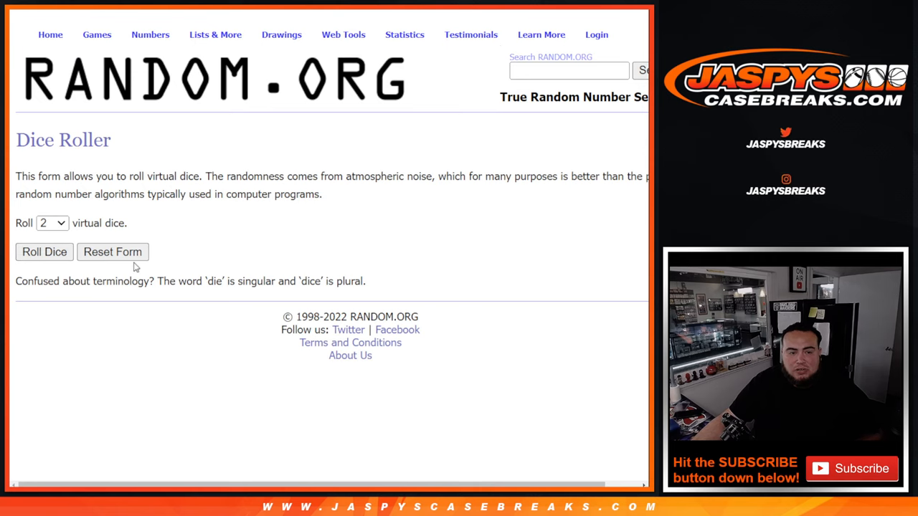
- Roll the dice, then randomize the 30 participant names and reshuffle until it reads 8 times
click(43, 252)
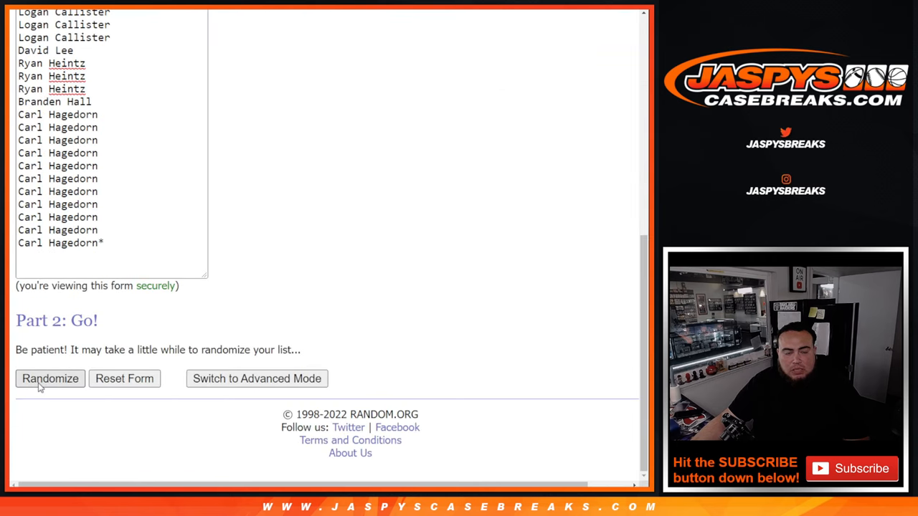
click(50, 379)
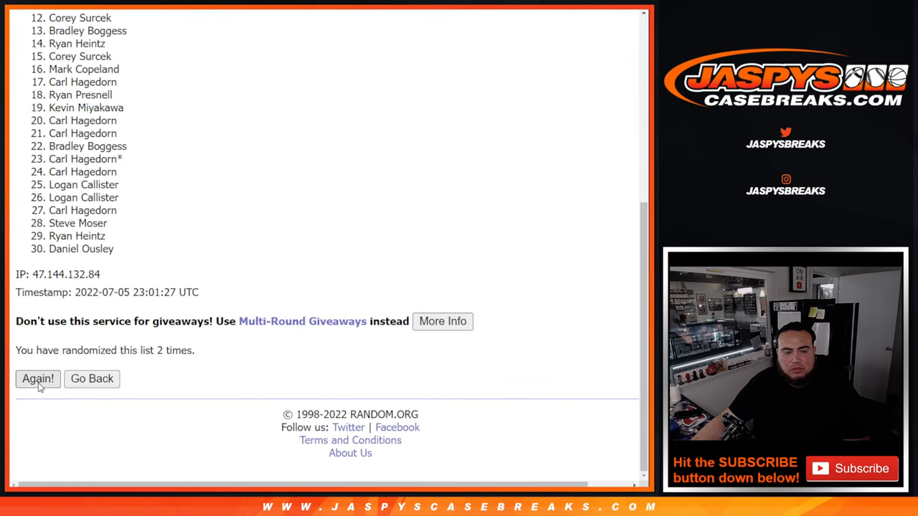
click(38, 379)
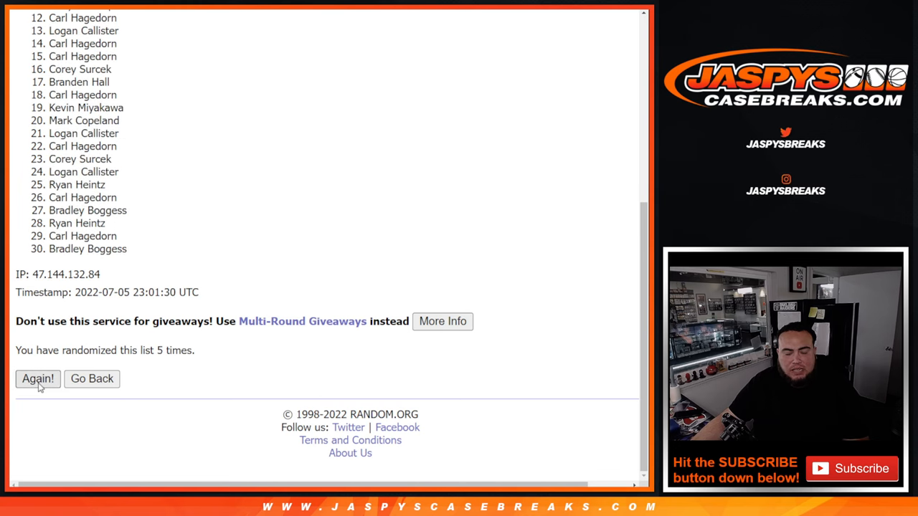
click(38, 378)
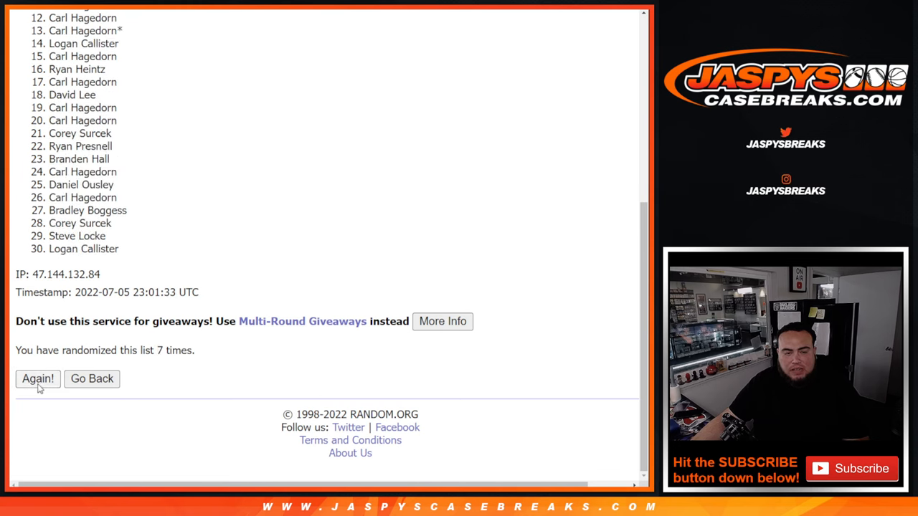
click(37, 379)
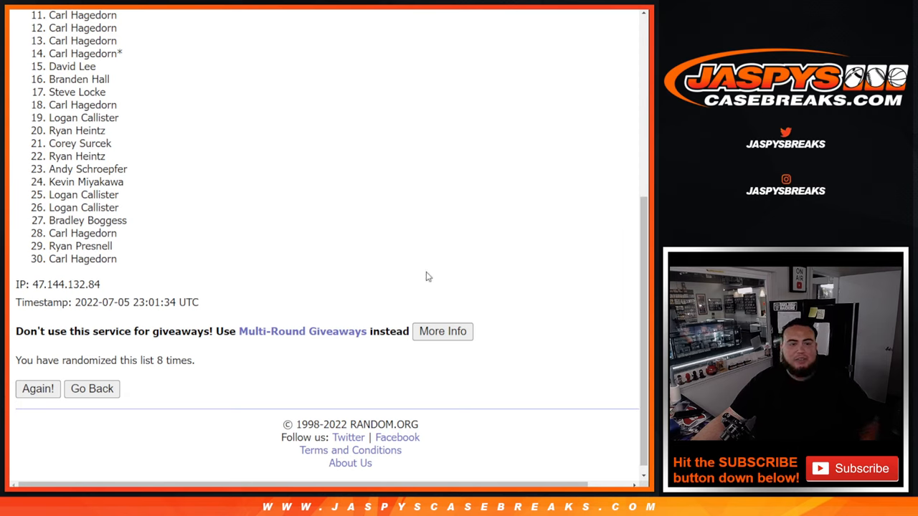
mouse_move(379, 269)
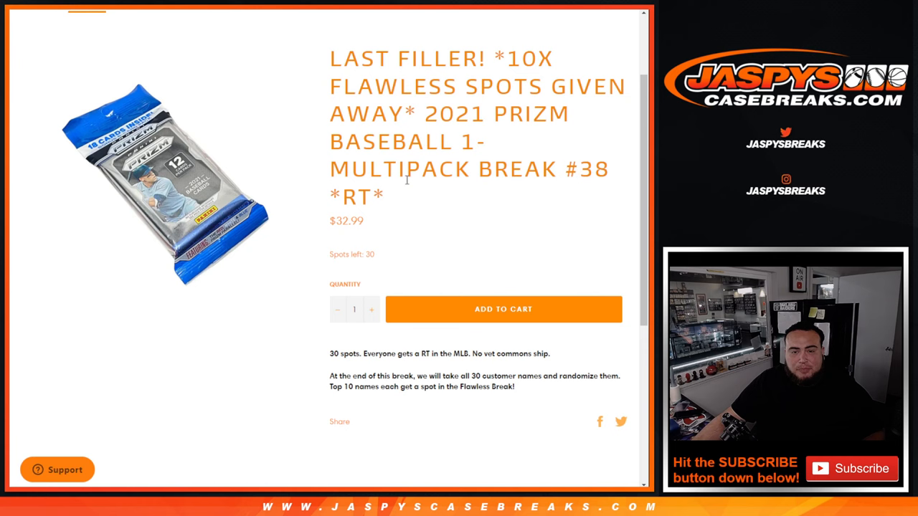
- Scroll down the Multipack Break #38 listing to its price and spots-left details
scroll(down, 3)
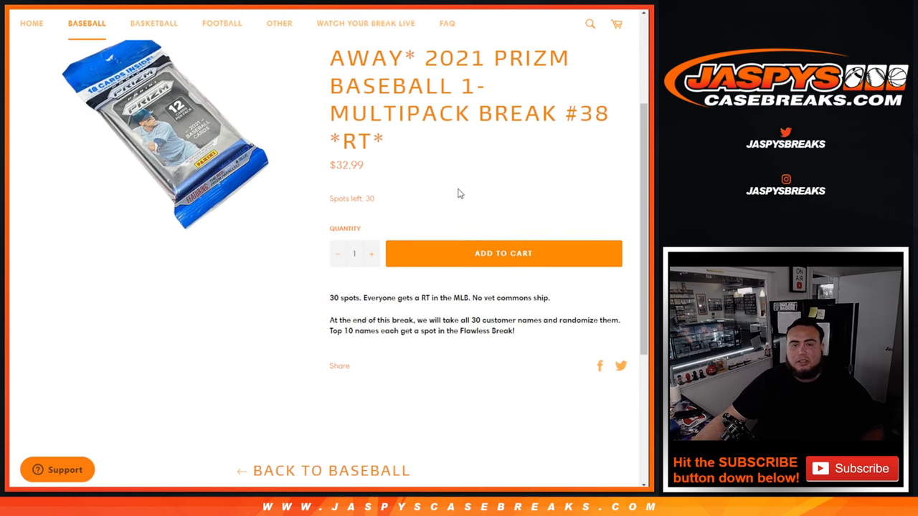